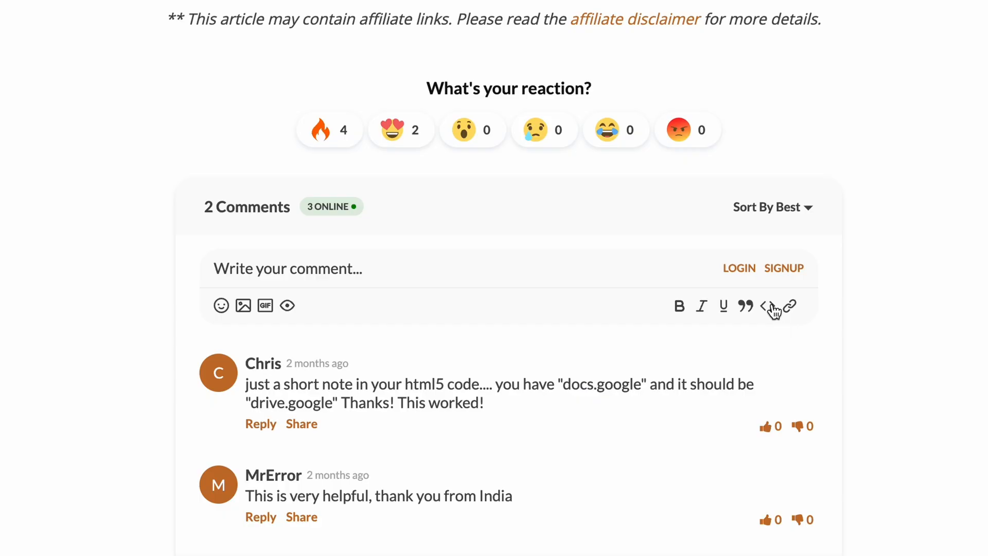
Insert a python code block template into the comment and select its Code placeholder
left_click(768, 306)
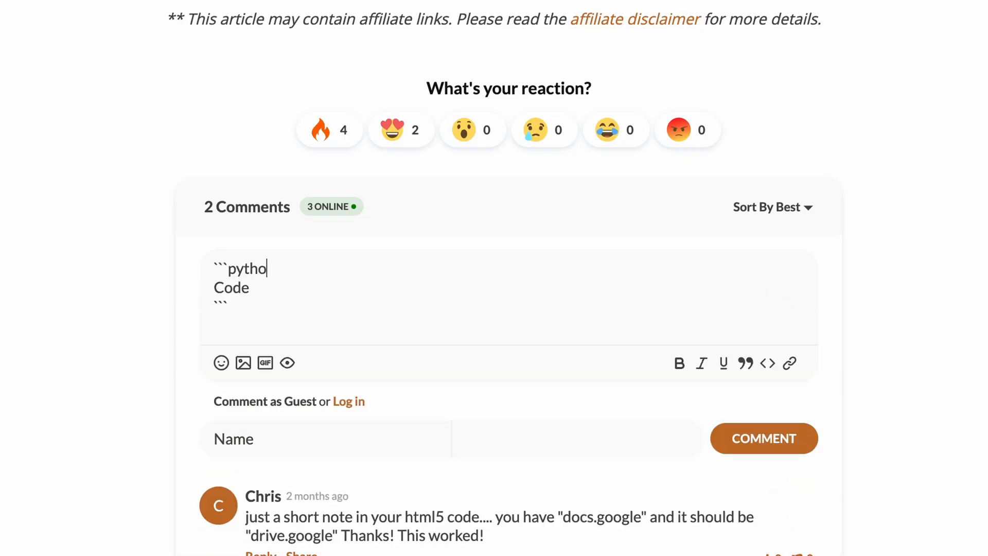
double_click(230, 287)
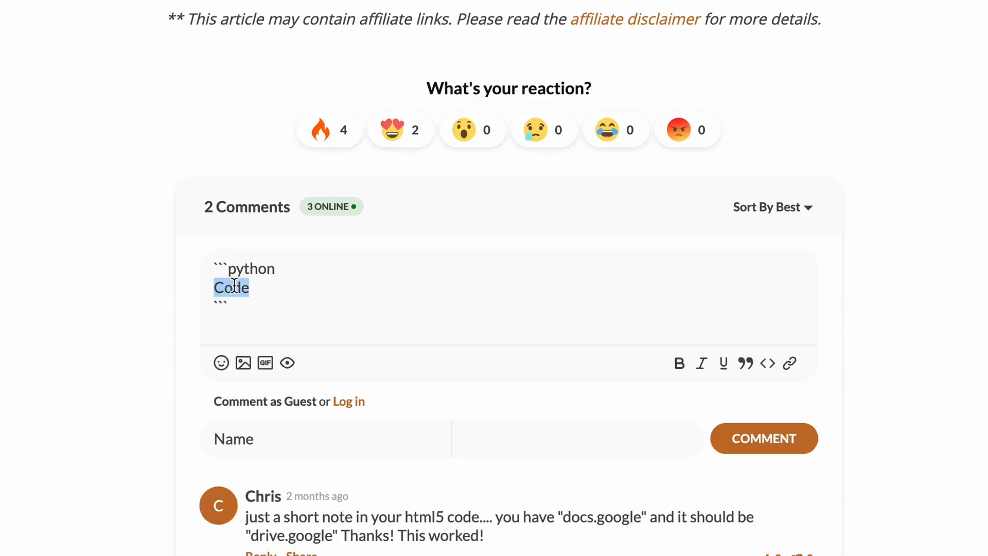
left_click(287, 403)
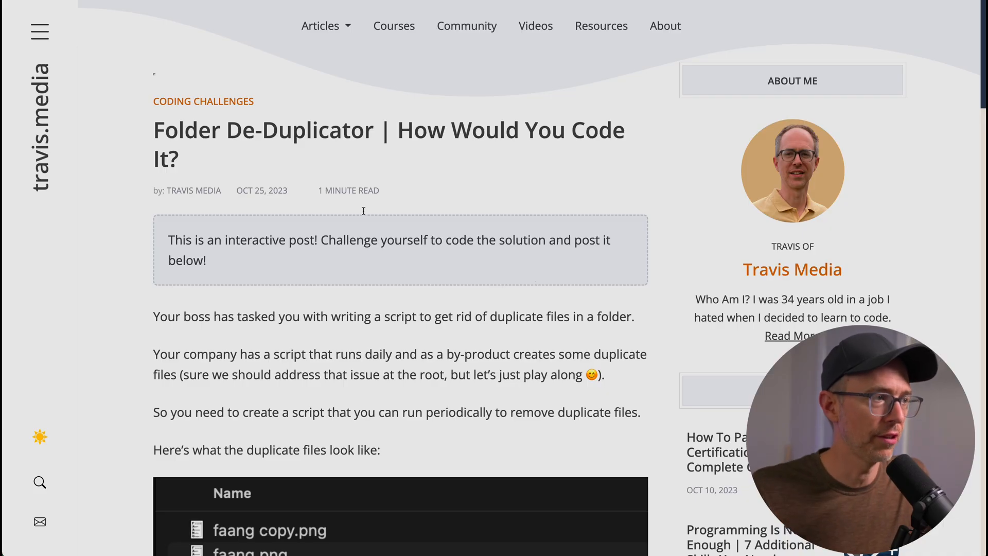
scroll("down", 3)
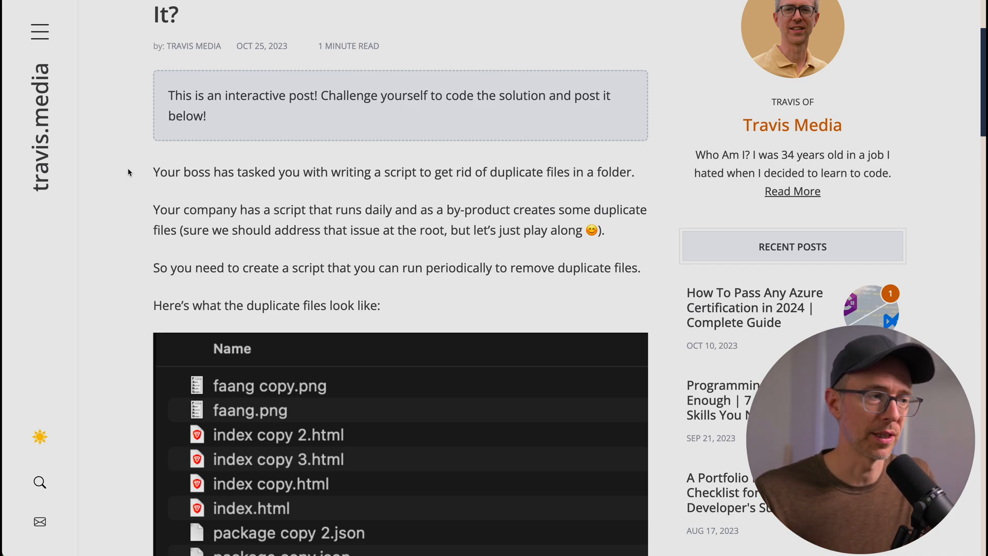
scroll("down", 3)
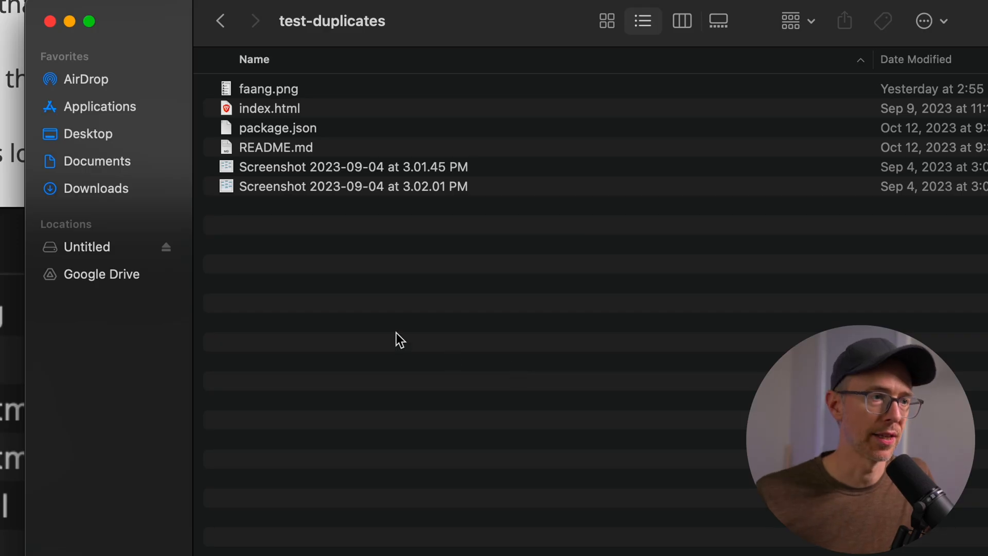
Duplicate index.html and README.md several times inside the test-duplicates folder
left_click(268, 108)
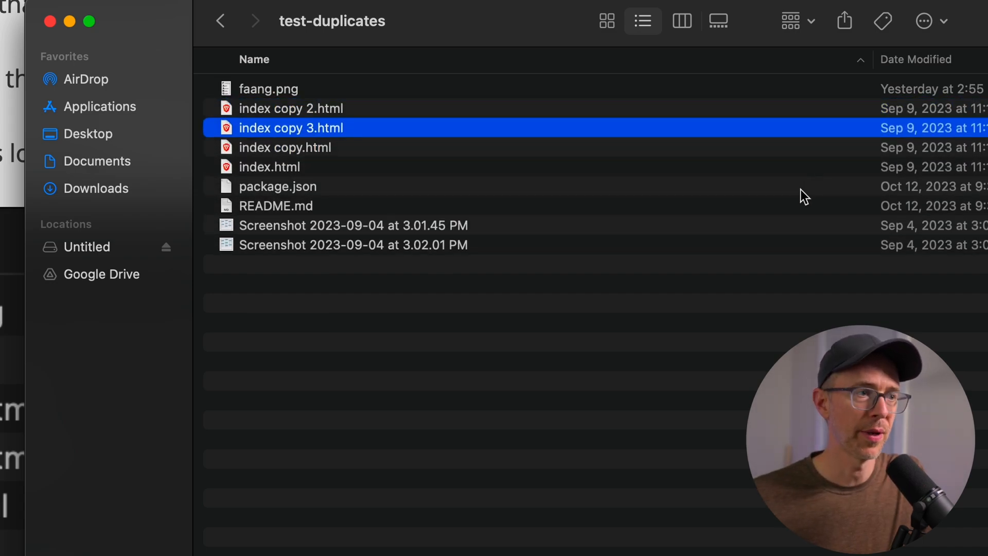
mouse_move(218, 155)
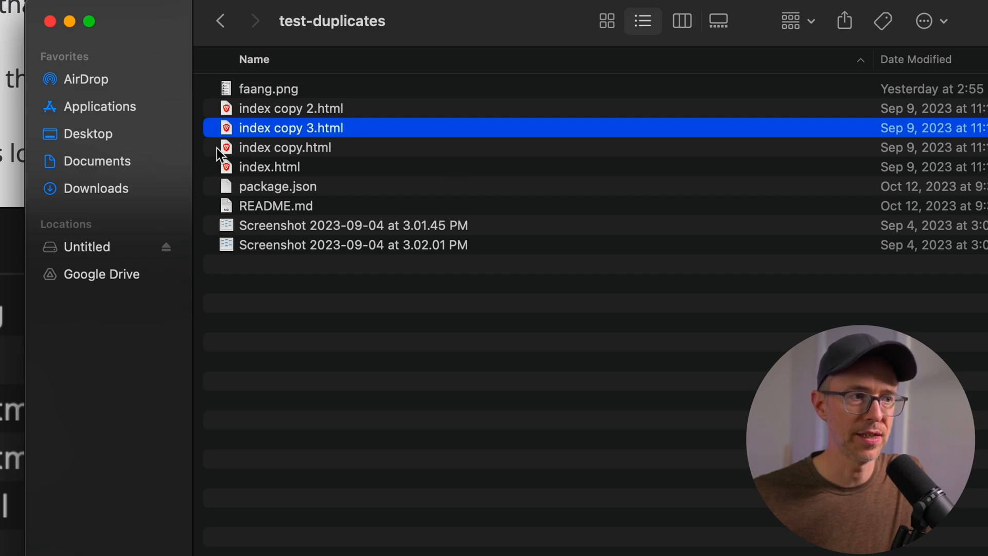
mouse_move(264, 133)
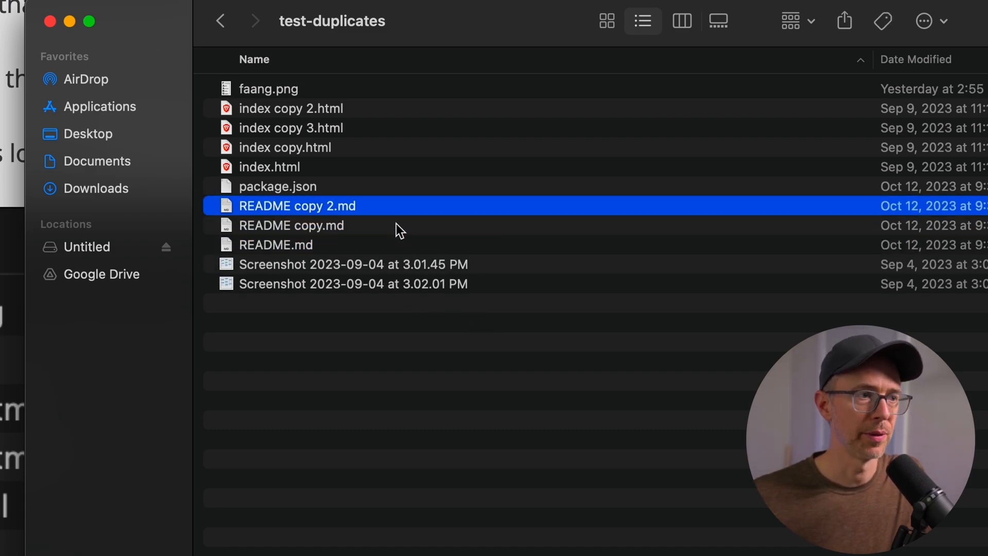
left_click(297, 225)
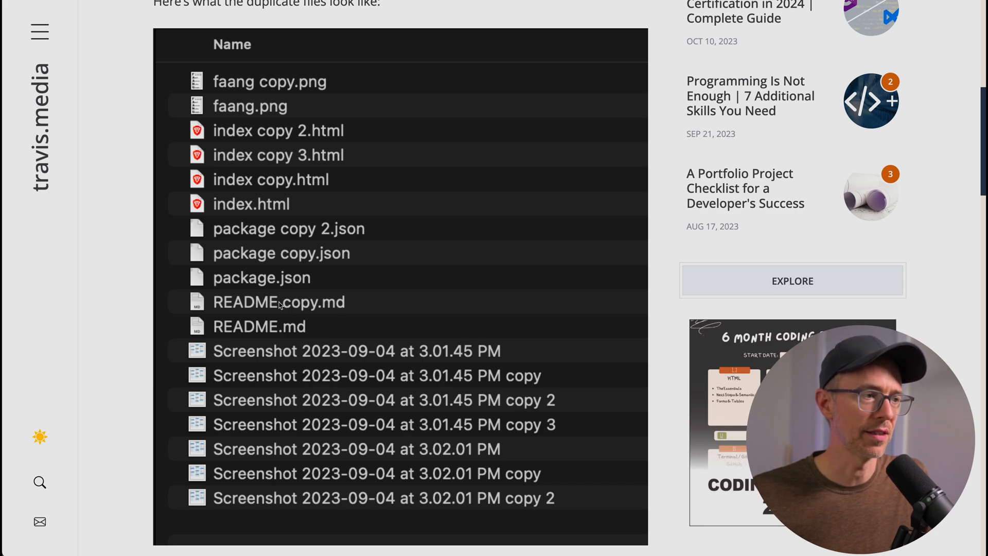
scroll("down", 3)
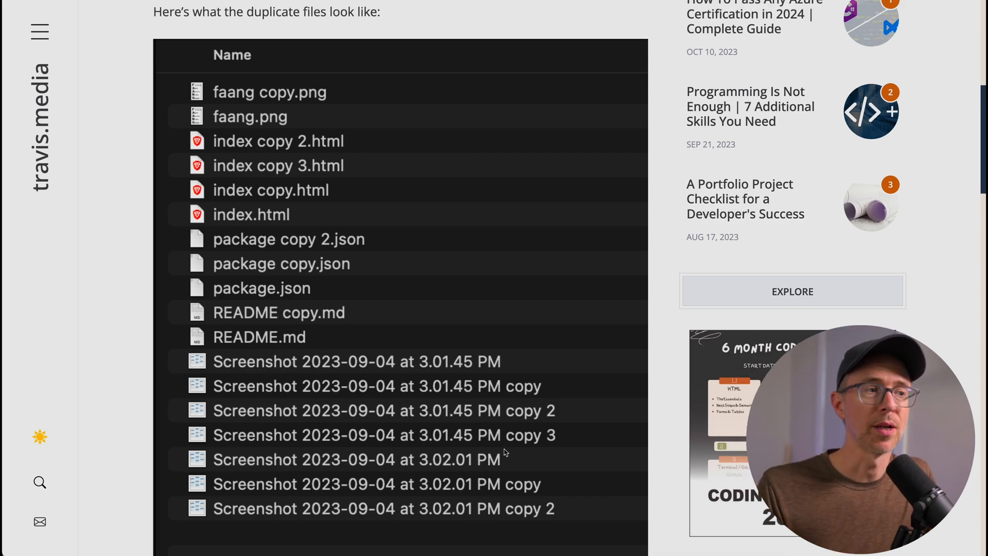
scroll("down", 3)
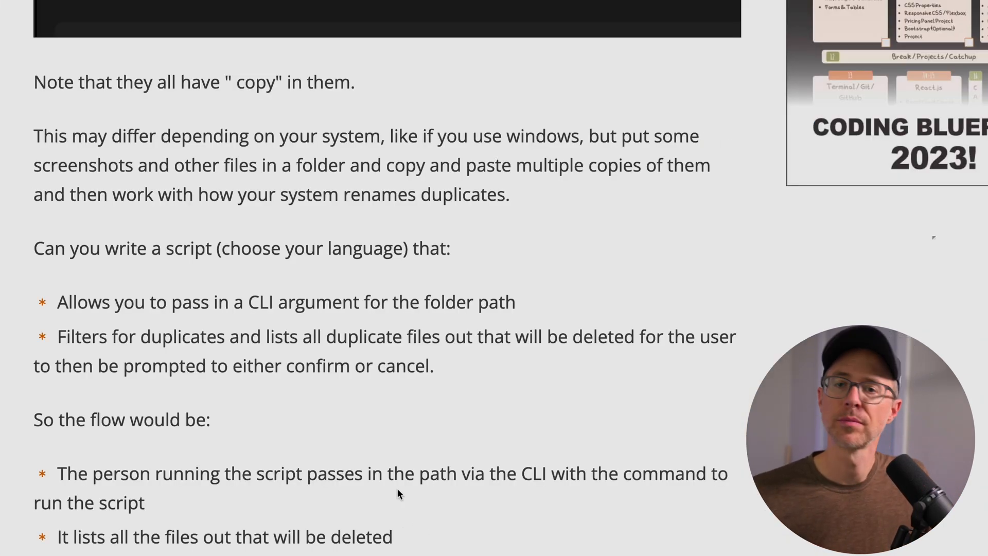
mouse_move(72, 308)
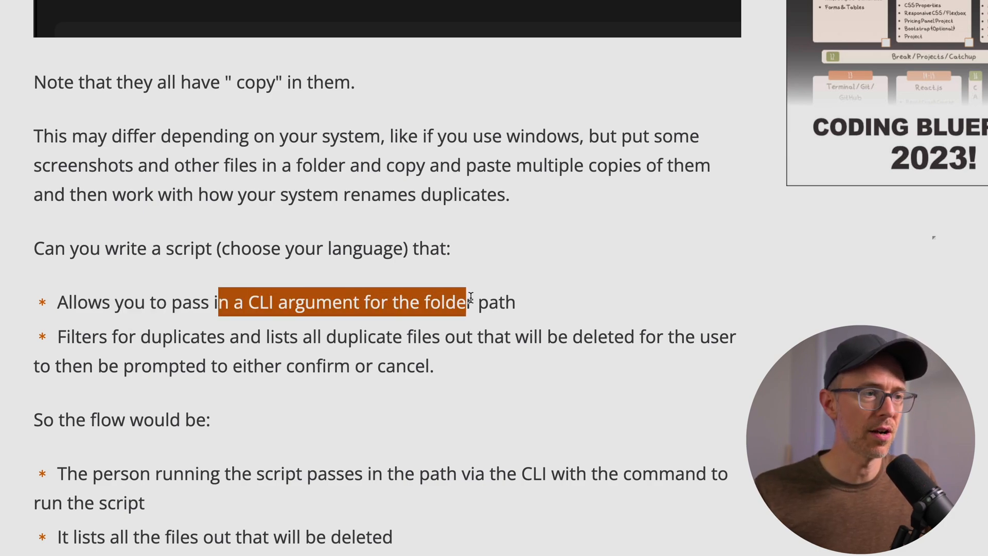
left_click(577, 280)
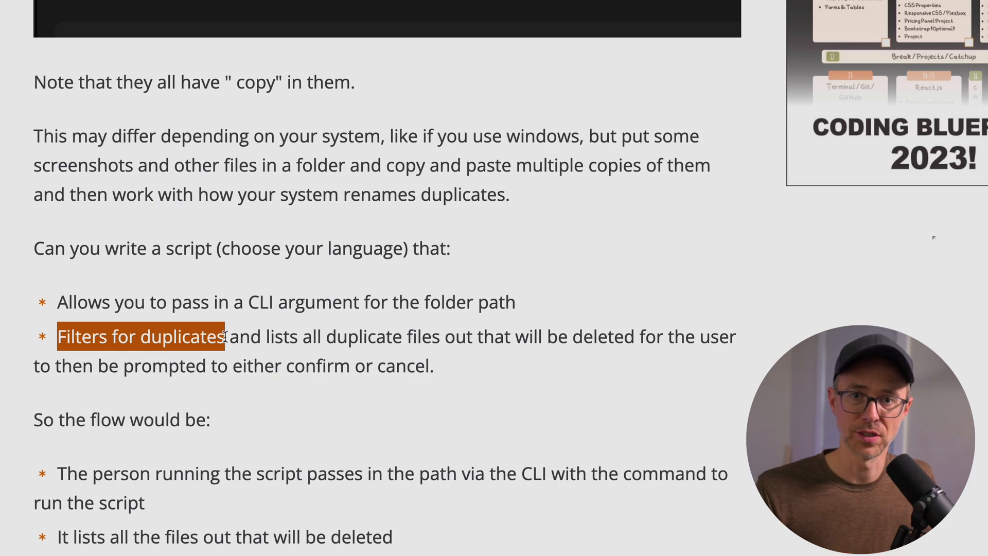
scroll("down", 3)
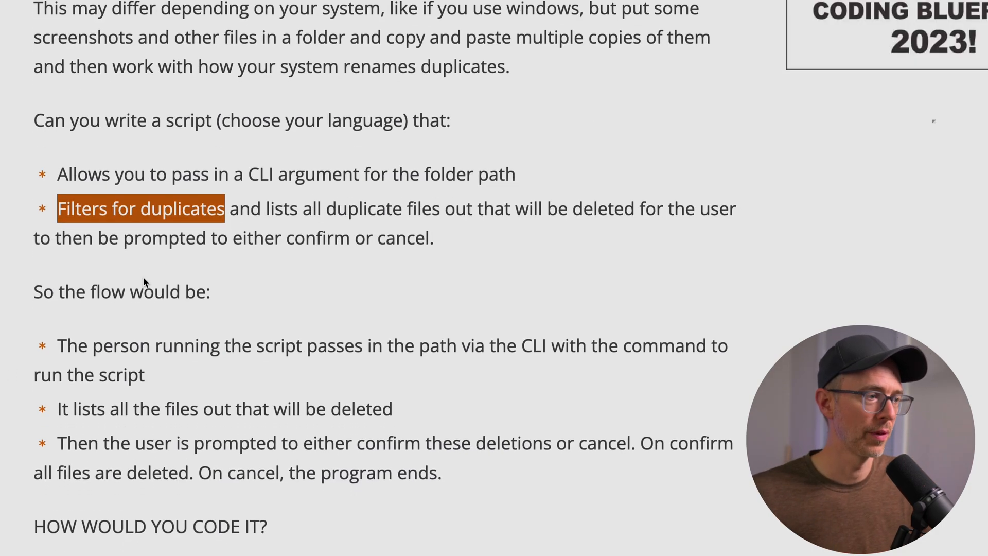
scroll("down", 3)
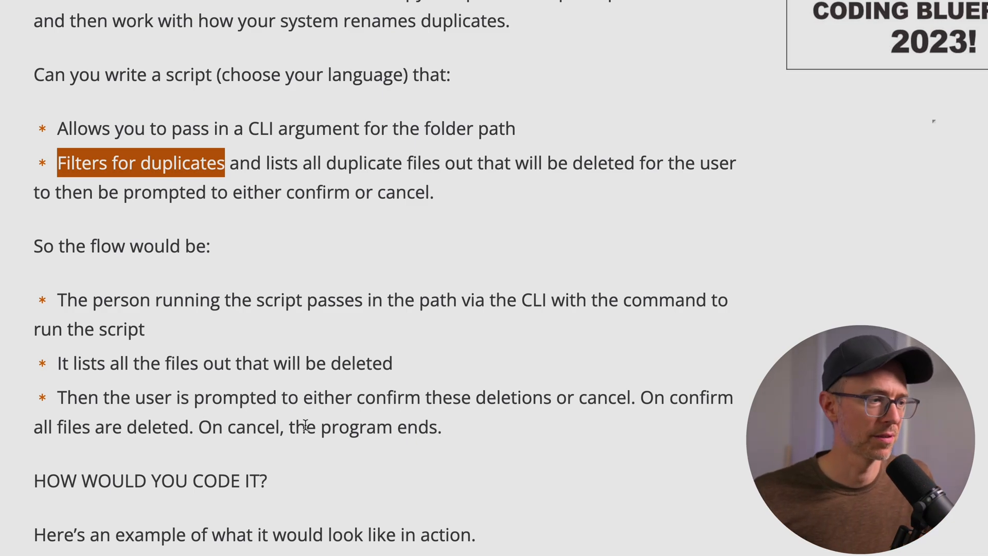
scroll("up", 3)
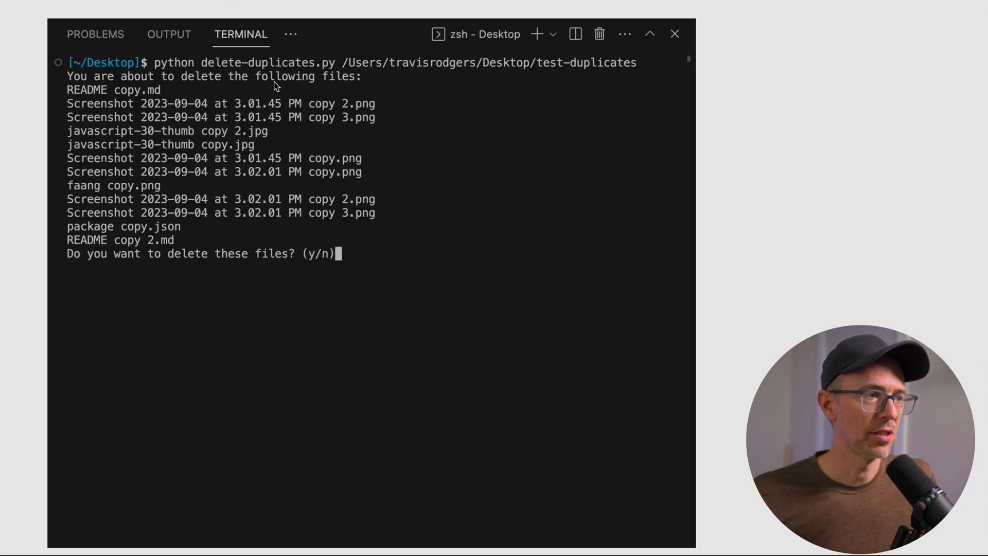
Answer y to the delete-duplicates prompt so the listed copy files are deleted
type("y")
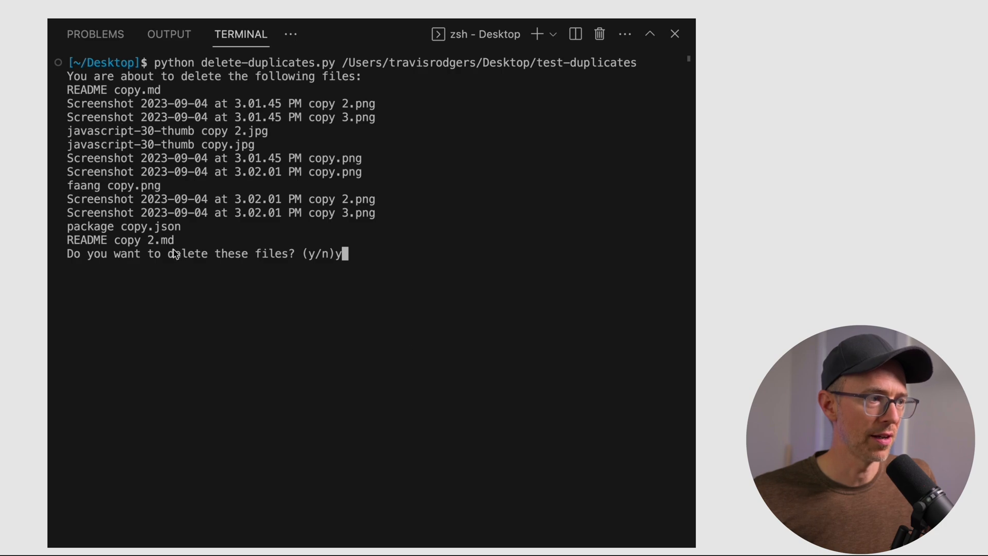
key("Return")
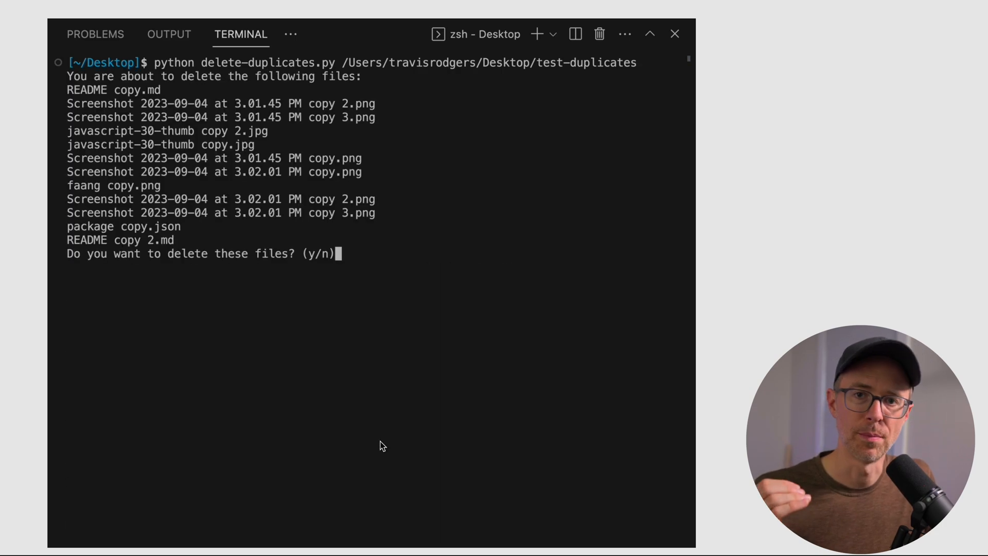
type("y")
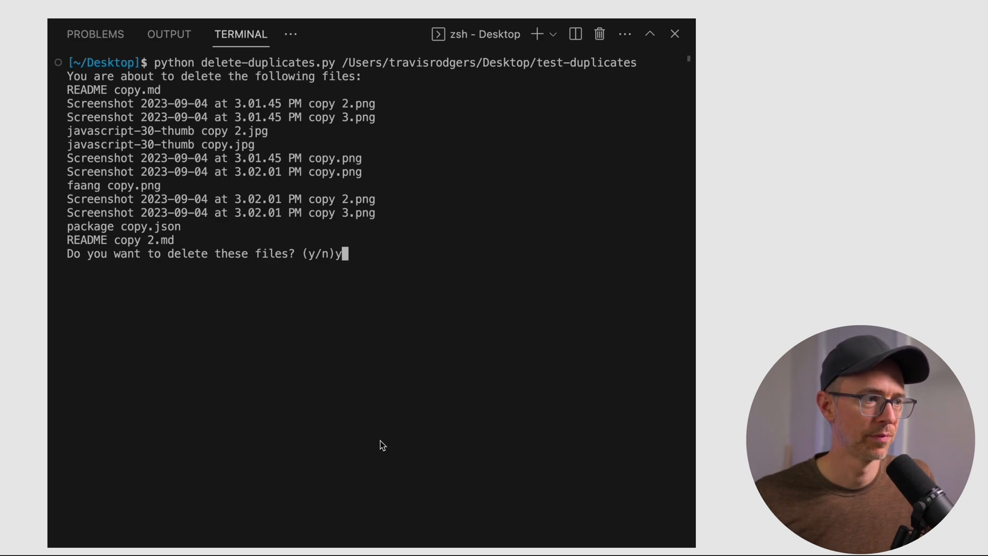
key("Return")
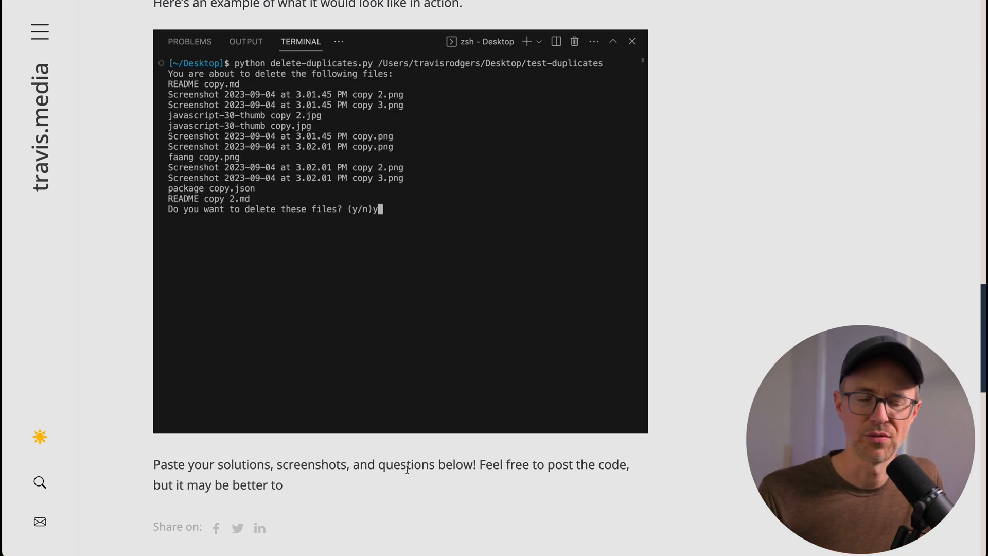
scroll("down", 3)
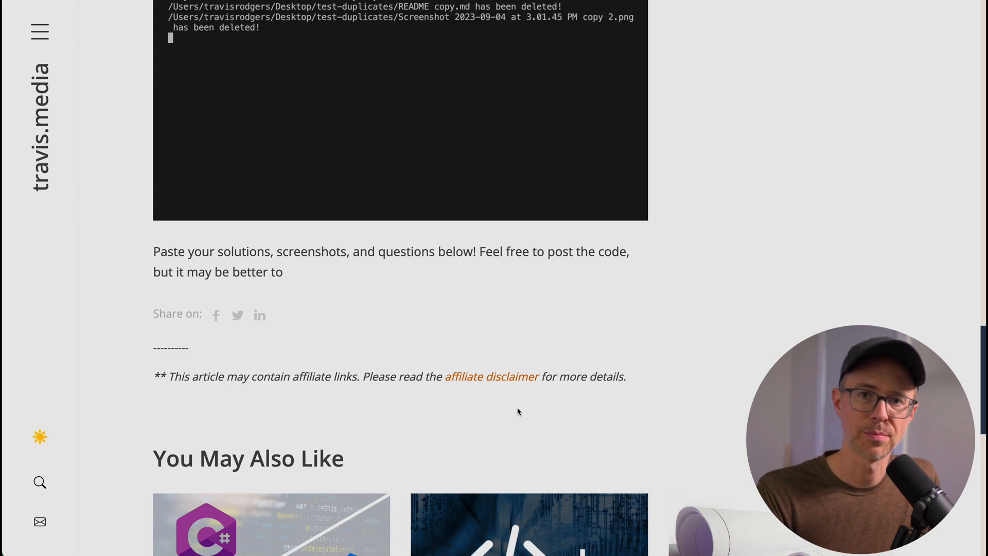
scroll("down", 3)
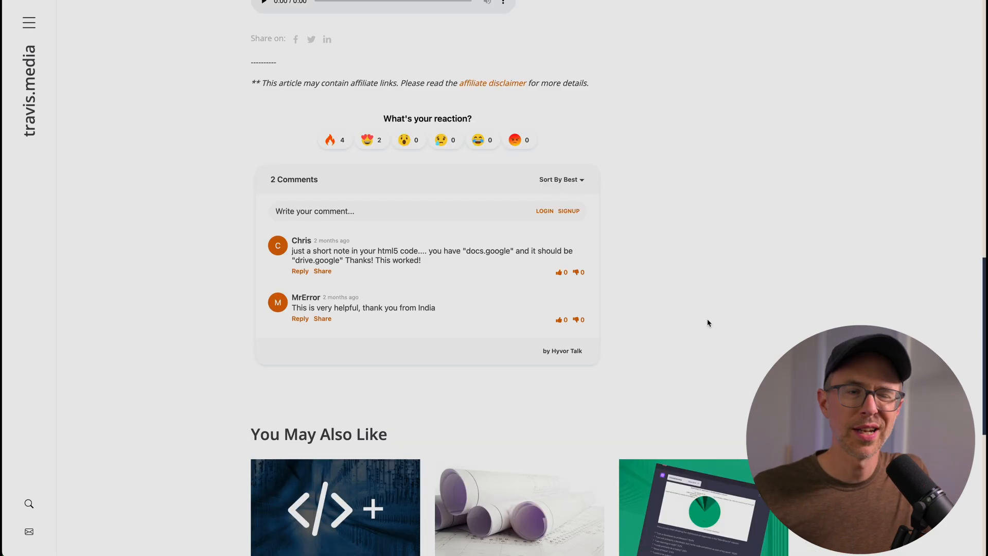
Insert a code block template into the comment and select its Code placeholder
left_click(315, 211)
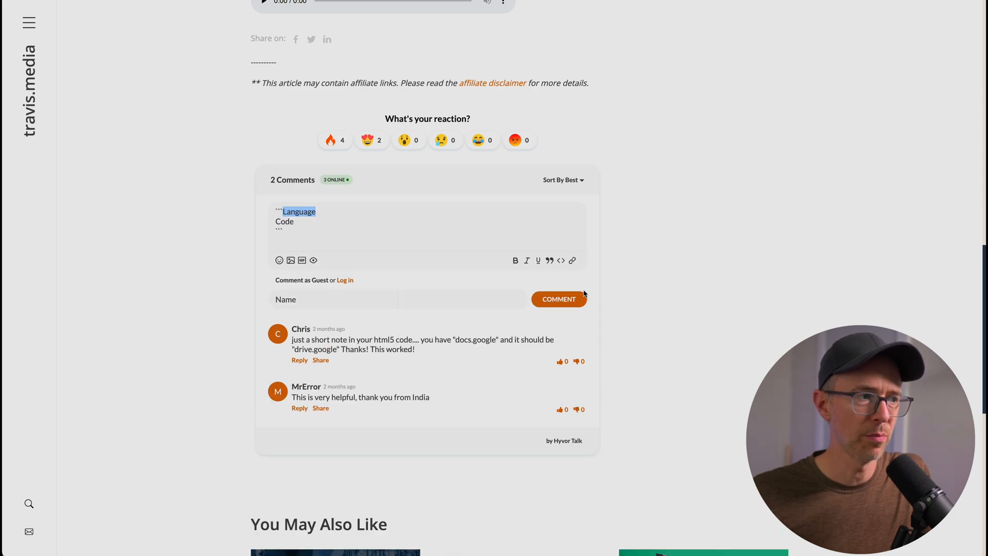
double_click(284, 221)
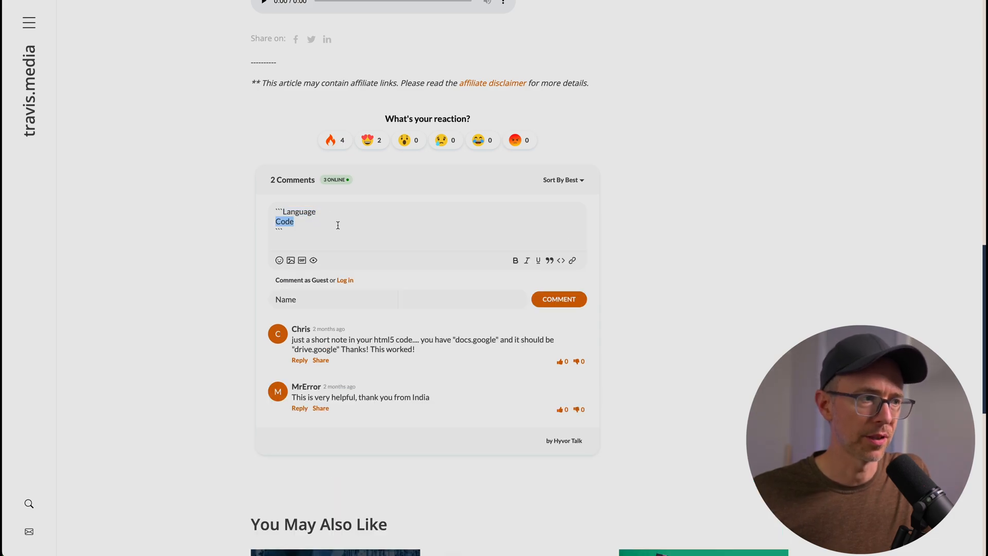